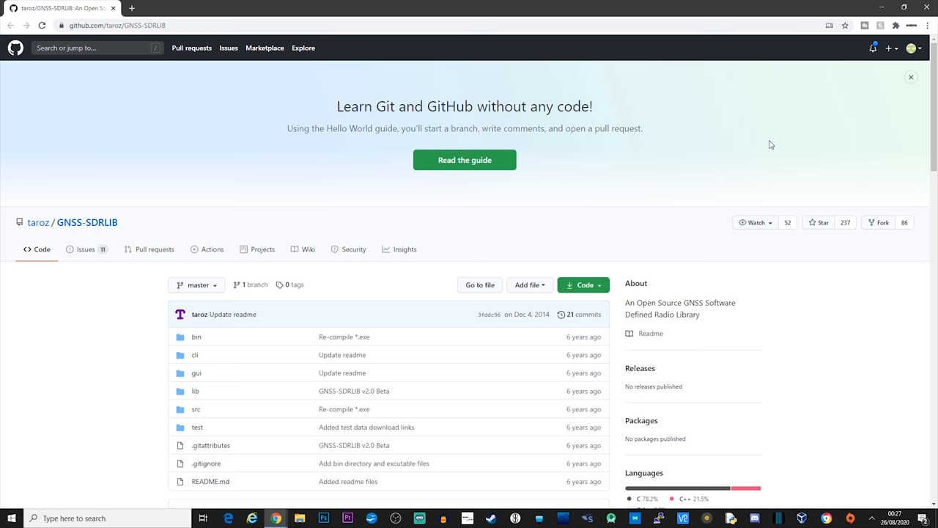
Download the GNSS-SDRLIB repository from GitHub as a ZIP archive via the Code menu.
{"action": "scroll", "scroll_direction": "down", "scroll_amount": 3}
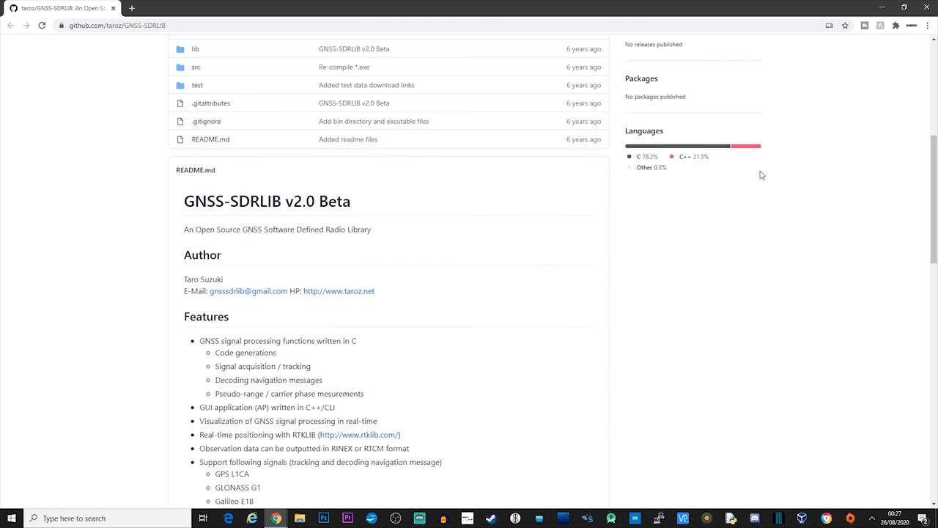
{"action": "scroll", "scroll_direction": "down", "scroll_amount": 3}
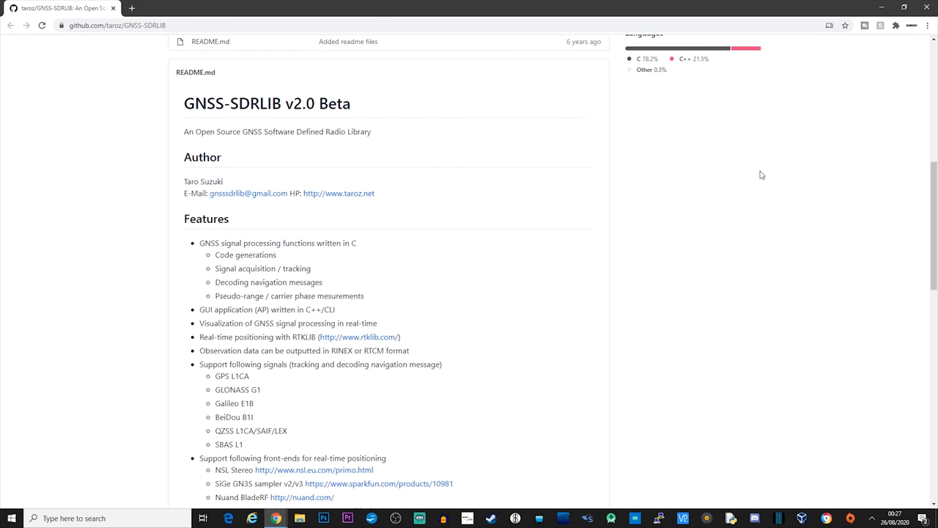
{"action": "scroll", "scroll_direction": "down", "scroll_amount": 3}
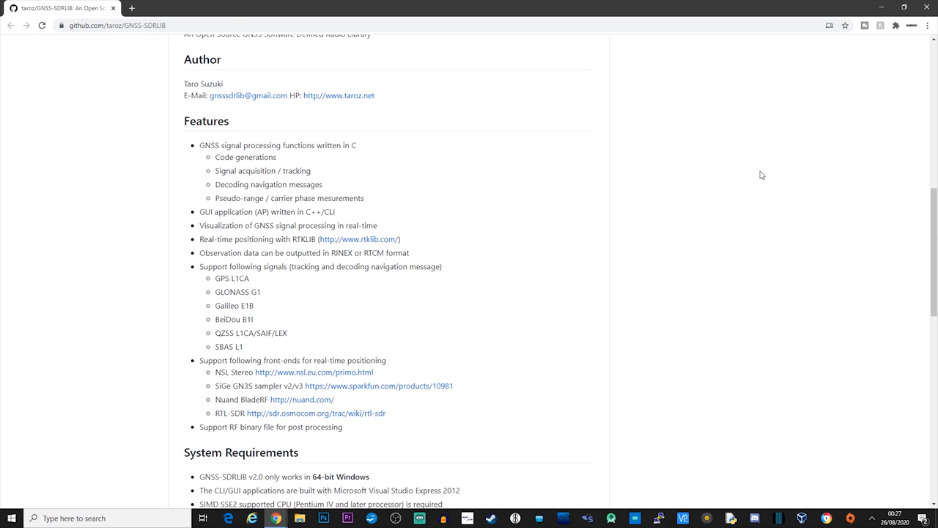
{"action": "scroll", "scroll_direction": "down", "scroll_amount": 3}
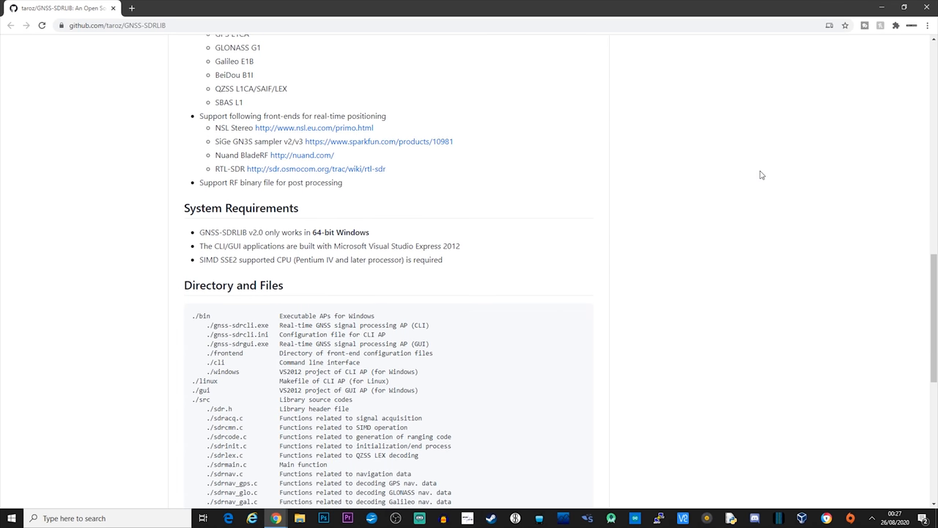
{"action": "scroll", "scroll_direction": "up", "scroll_amount": 3}
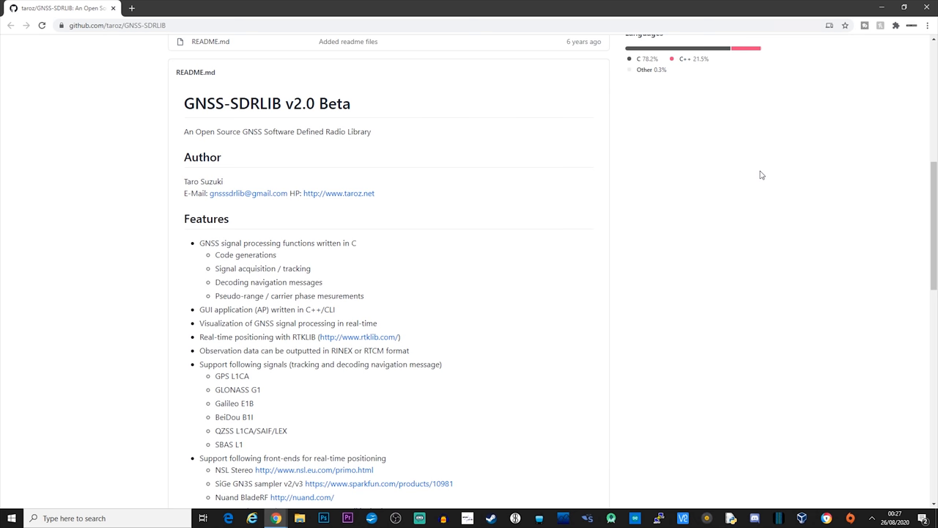
{"action": "left_click", "coordinate": [584, 188]}
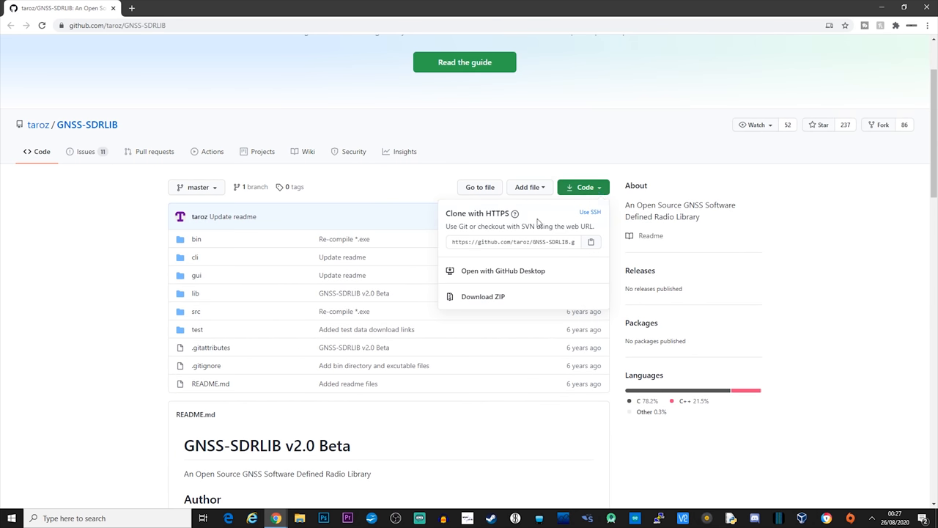
{"action": "left_click", "coordinate": [484, 297]}
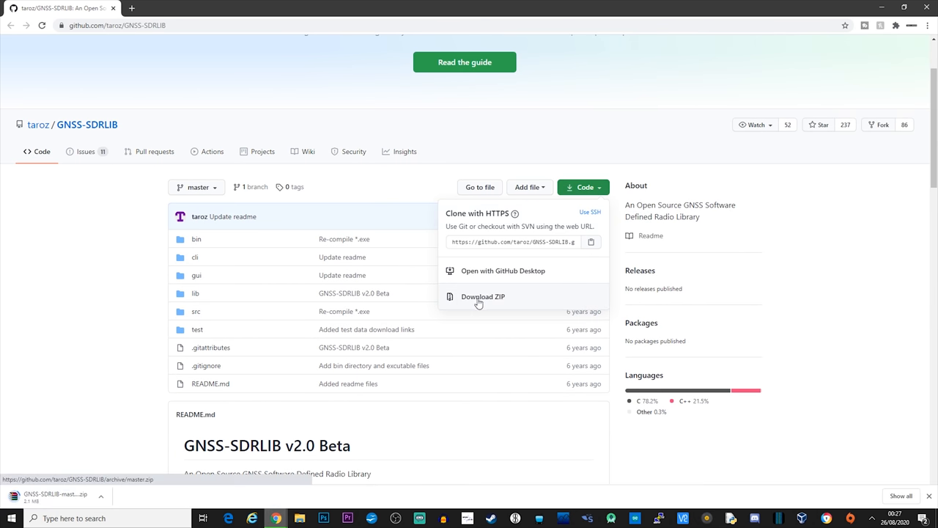
{"action": "left_click", "coordinate": [484, 296]}
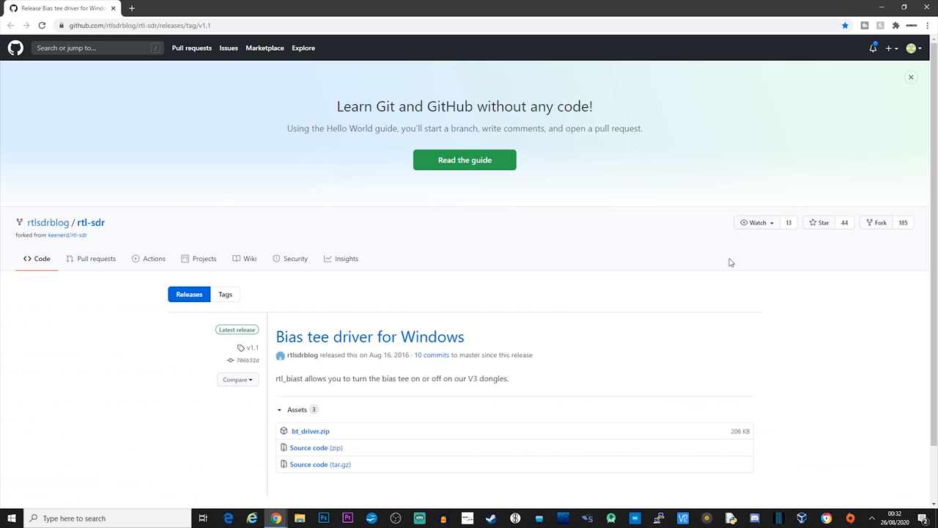
{"action": "mouse_move", "coordinate": [619, 250]}
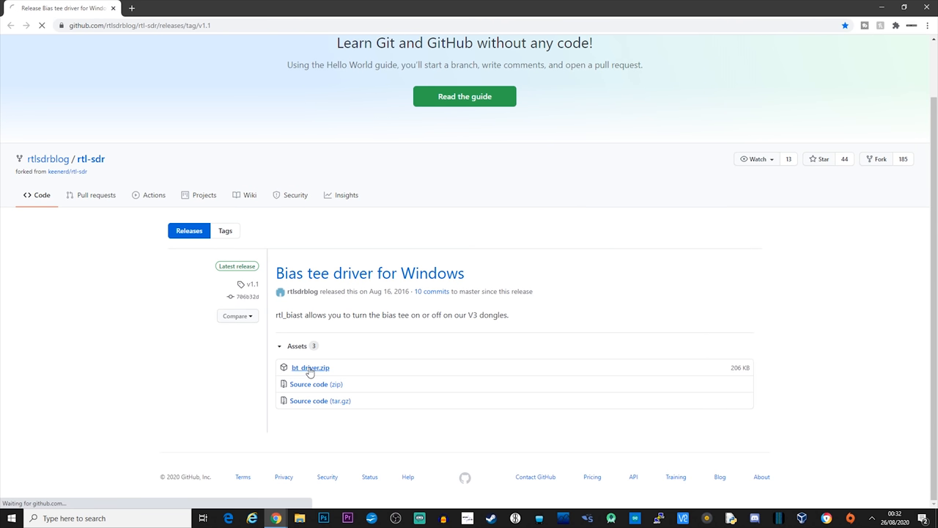
Download the bt_driver.zip asset from the rtl-sdr Bias tee driver release.
{"action": "left_click", "coordinate": [311, 367]}
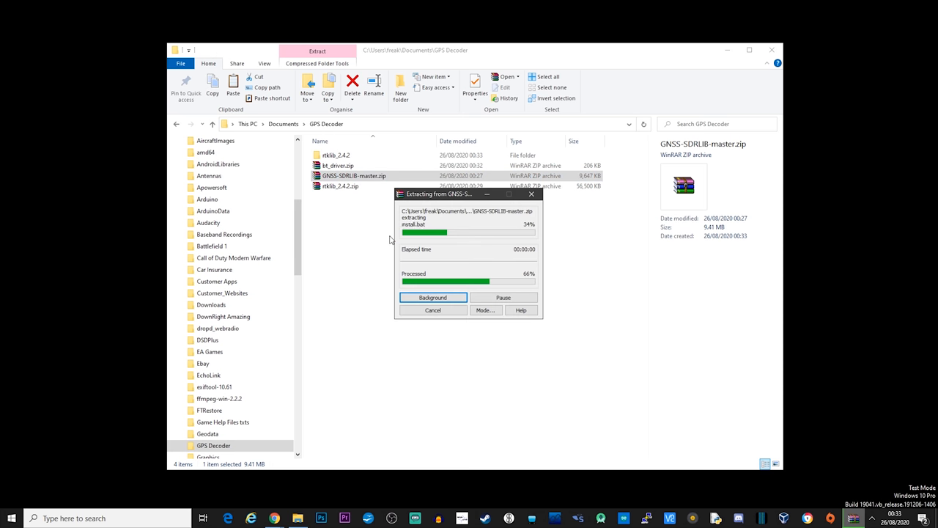
Extract bt_driver.zip into its own folder with WinRAR and enter the extracted bt_driver folder.
{"action": "right_click", "coordinate": [330, 176]}
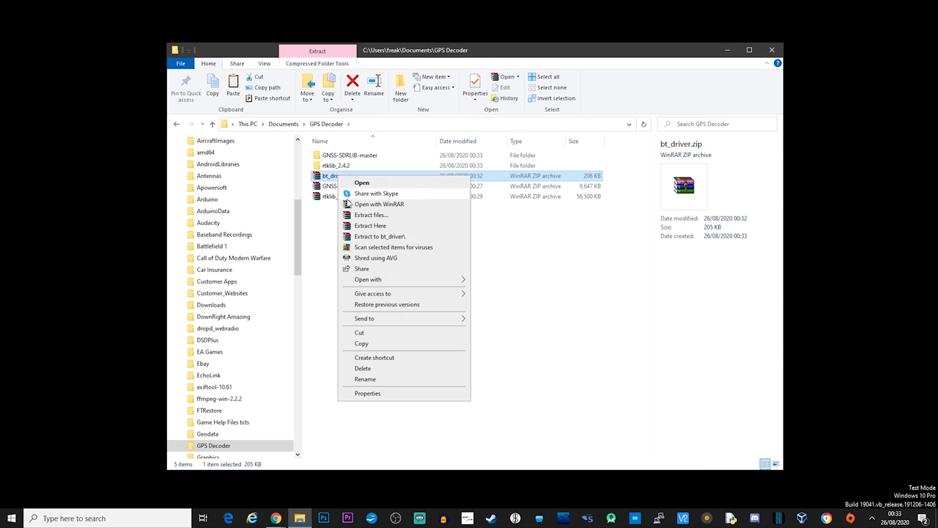
{"action": "left_click", "coordinate": [378, 242]}
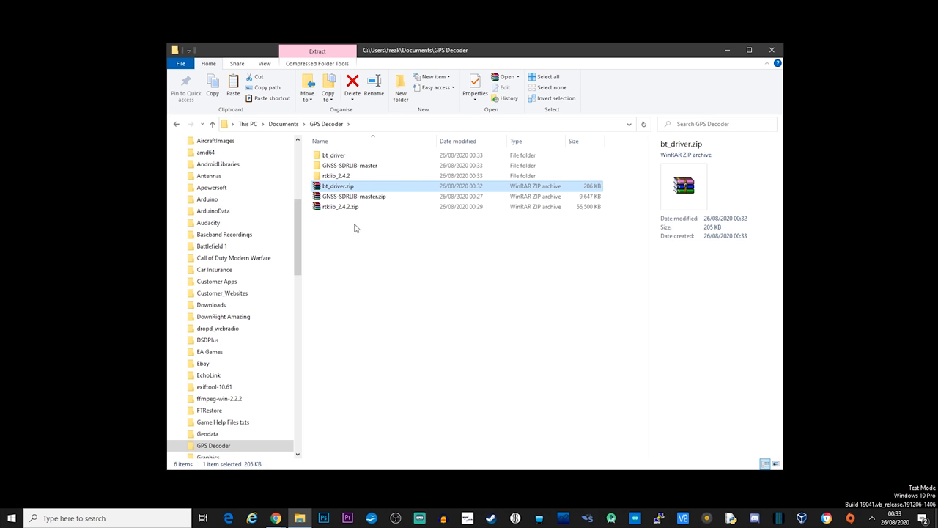
{"action": "right_click", "coordinate": [337, 185]}
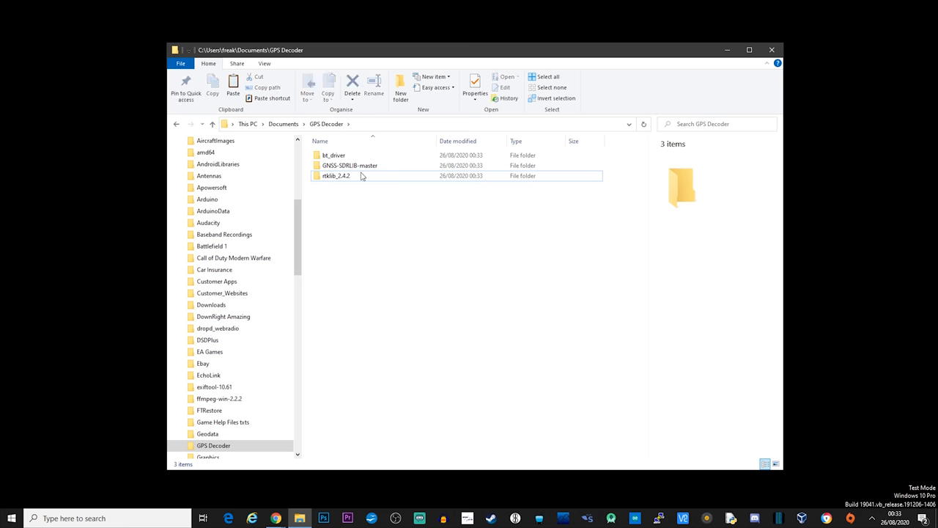
{"action": "double_click", "coordinate": [334, 156]}
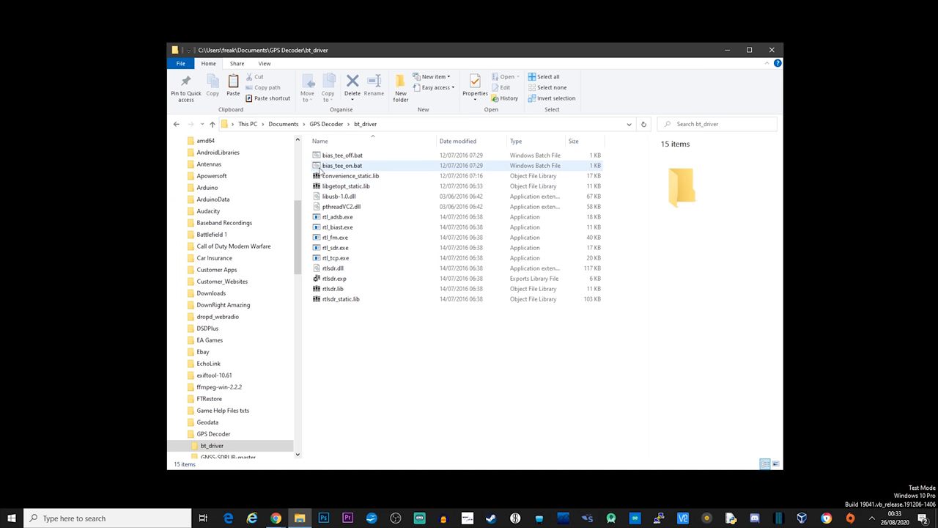
{"action": "mouse_move", "coordinate": [343, 164]}
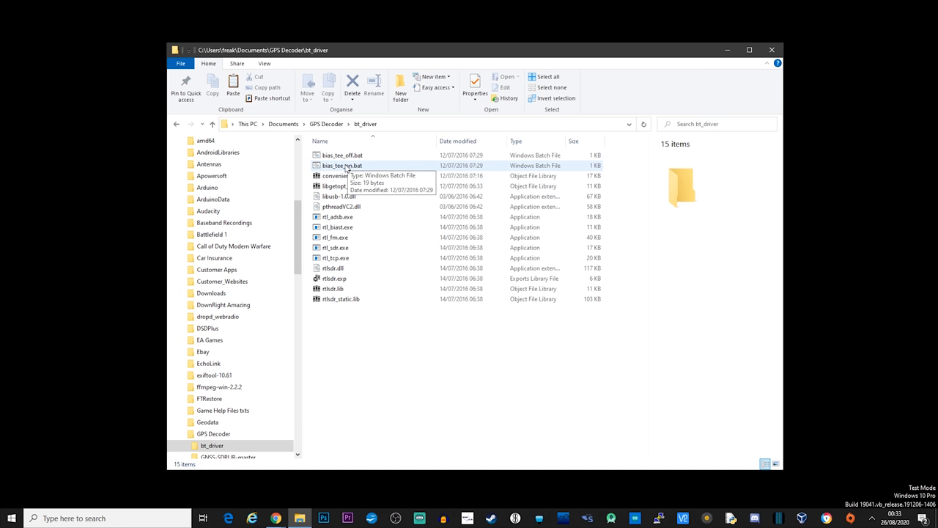
Run bias_tee_on.bat to switch the bias tee on, then go back to the GPS Decoder folder.
{"action": "double_click", "coordinate": [343, 164]}
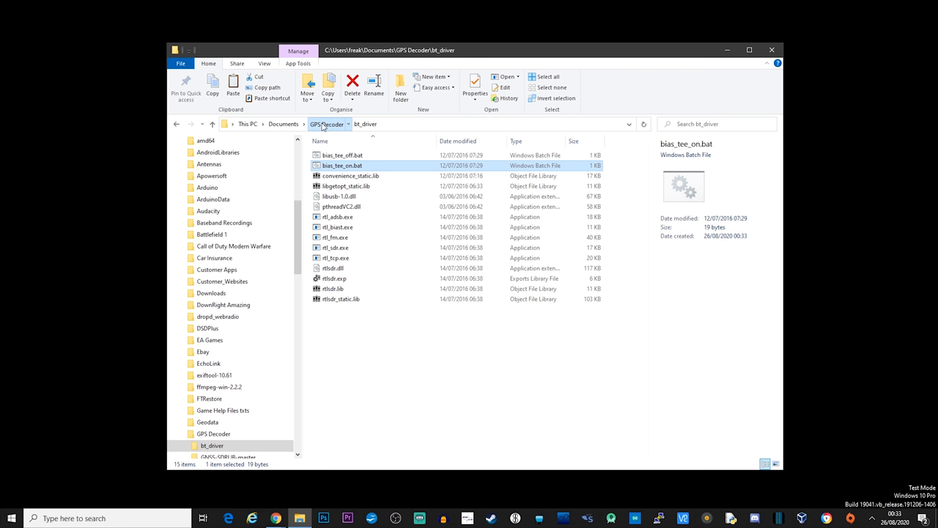
{"action": "left_click", "coordinate": [325, 123]}
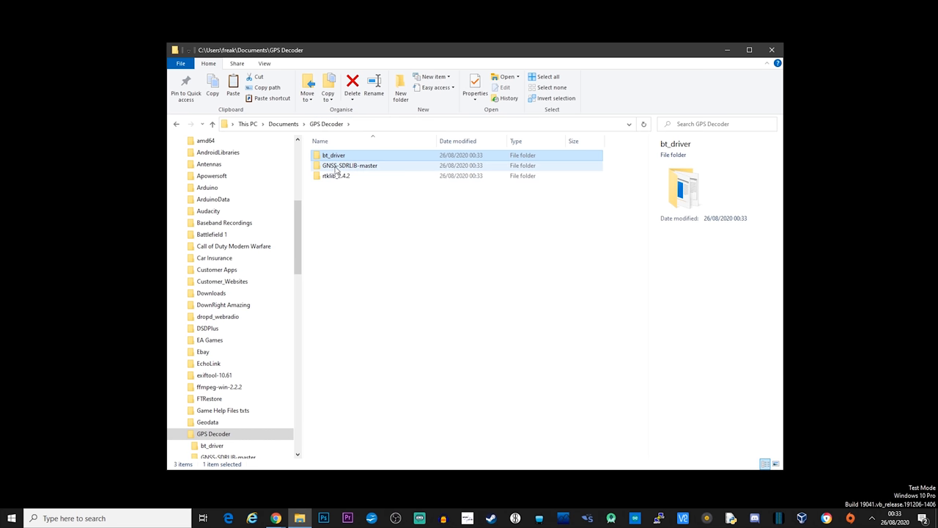
Launch gnss-sdrgui.exe from the GNSS-SDRLIB-master bin folder.
{"action": "double_click", "coordinate": [349, 164]}
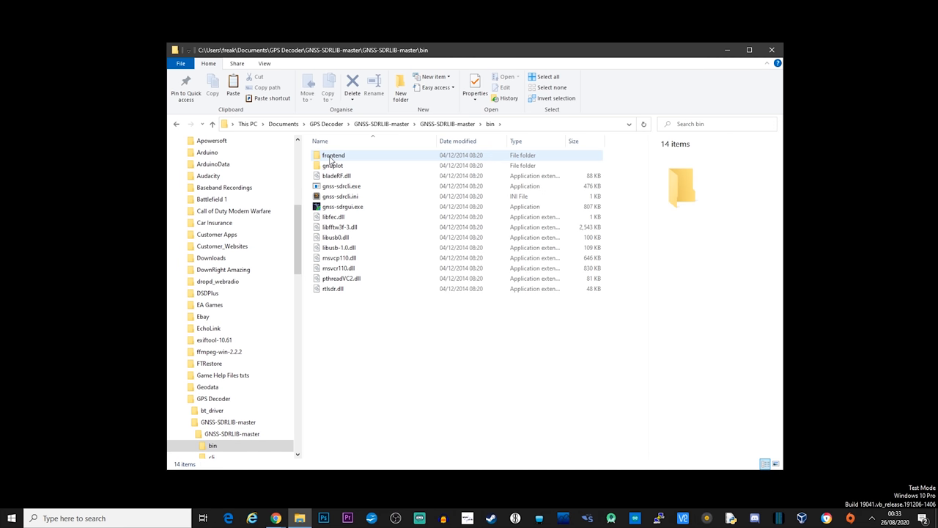
{"action": "left_click", "coordinate": [344, 205]}
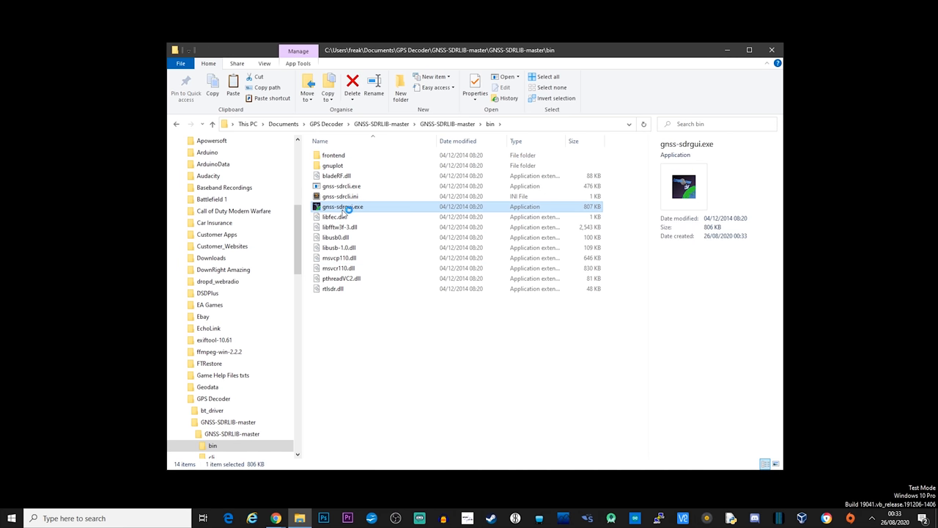
{"action": "double_click", "coordinate": [343, 206]}
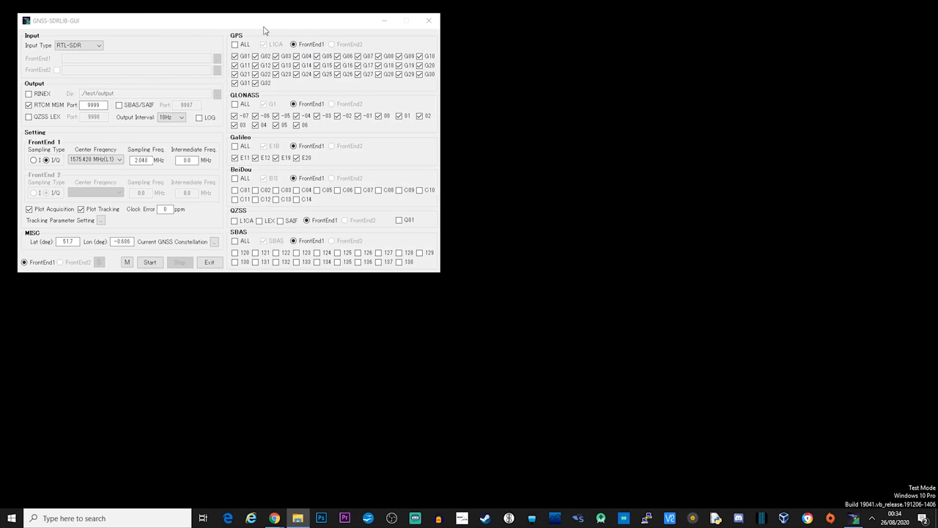
{"action": "left_click_drag", "start_coordinate": [264, 21], "coordinate": [508, 112]}
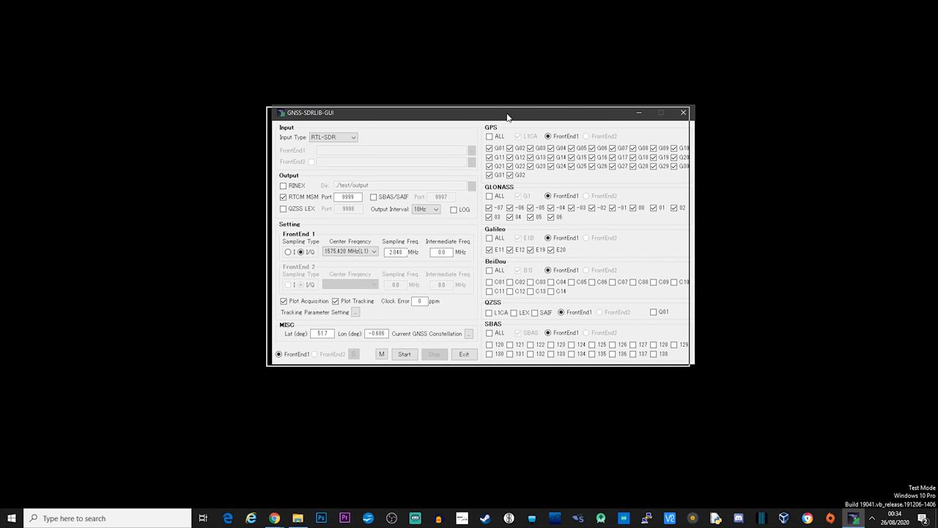
{"action": "left_click_drag", "start_coordinate": [507, 112], "coordinate": [484, 115]}
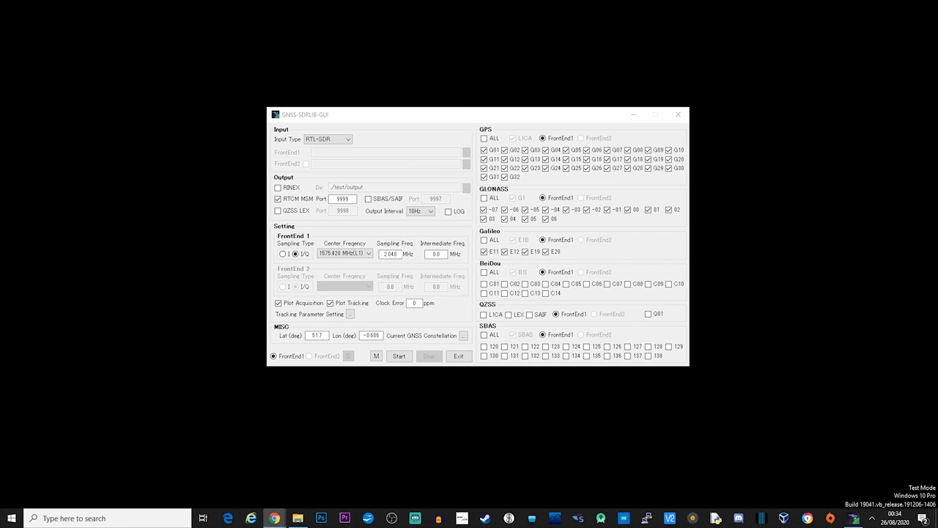
{"action": "left_click", "coordinate": [654, 115]}
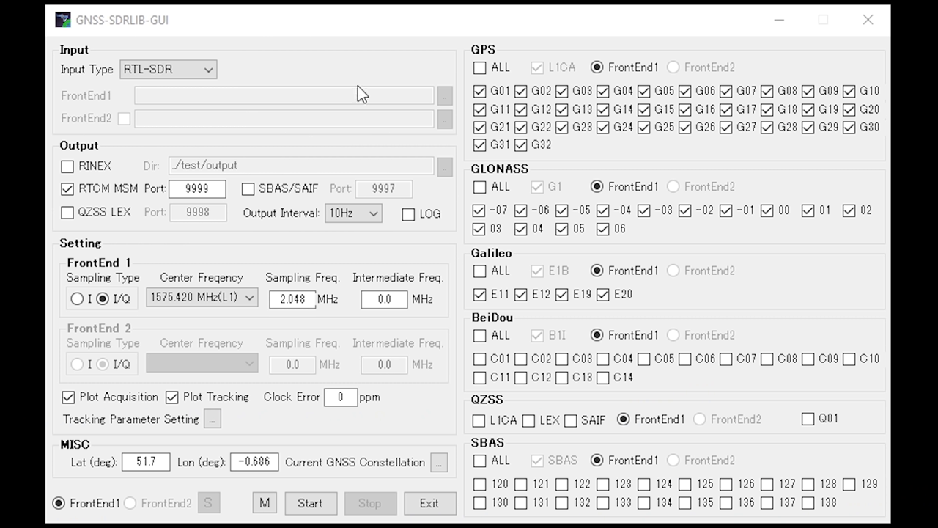
{"action": "left_click", "coordinate": [167, 69]}
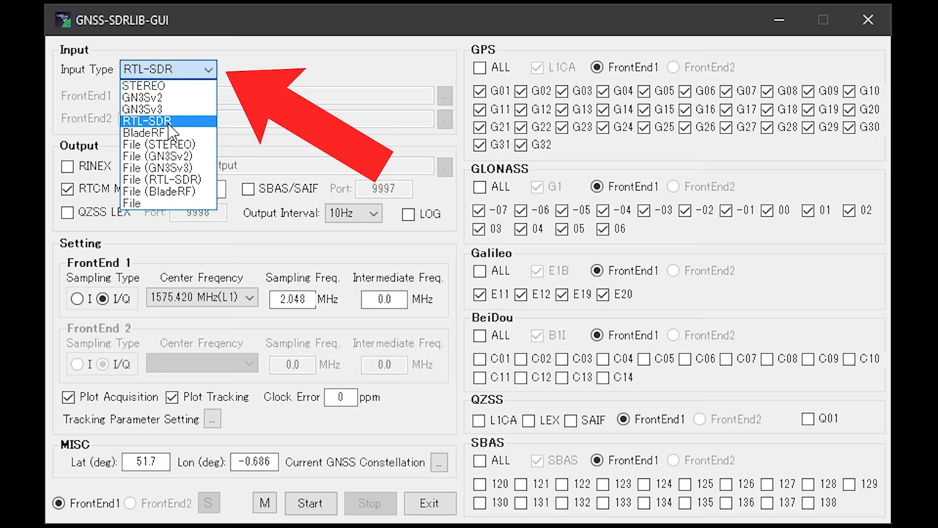
{"action": "left_click", "coordinate": [146, 121]}
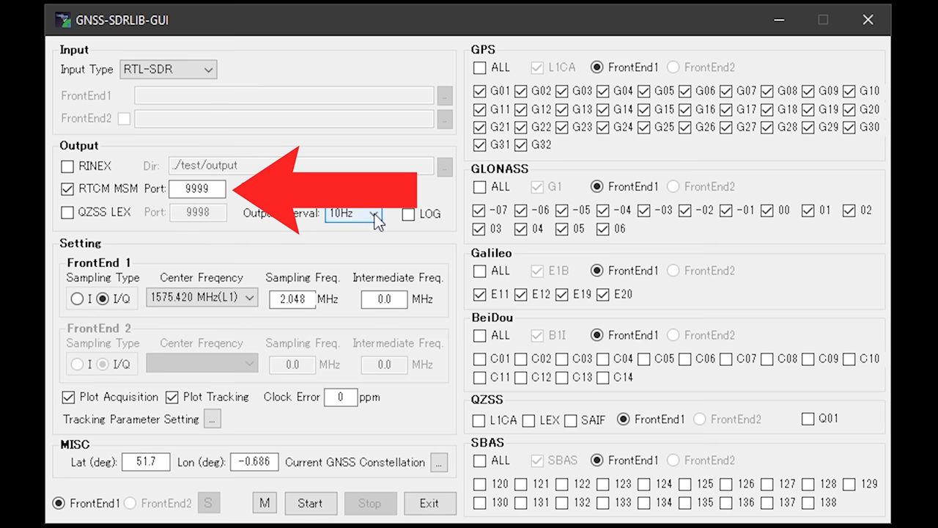
{"action": "left_click", "coordinate": [374, 213]}
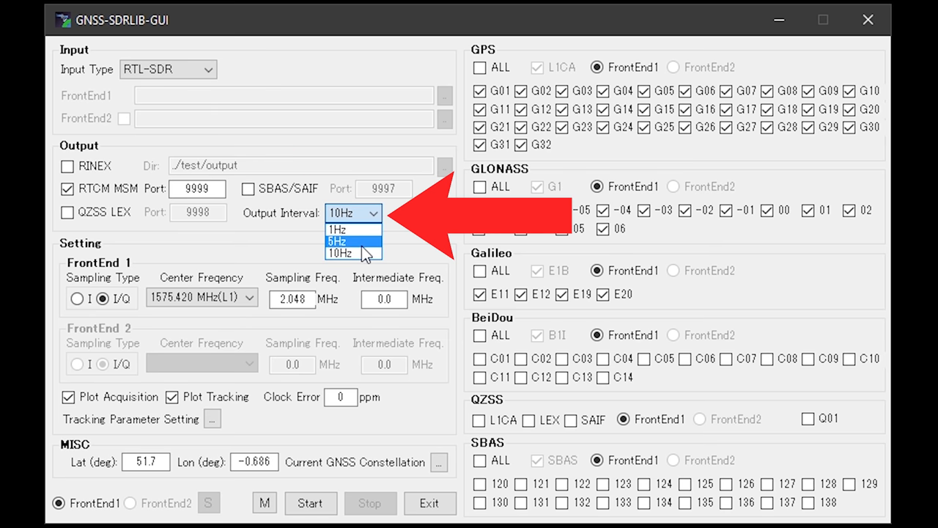
{"action": "left_click", "coordinate": [340, 253]}
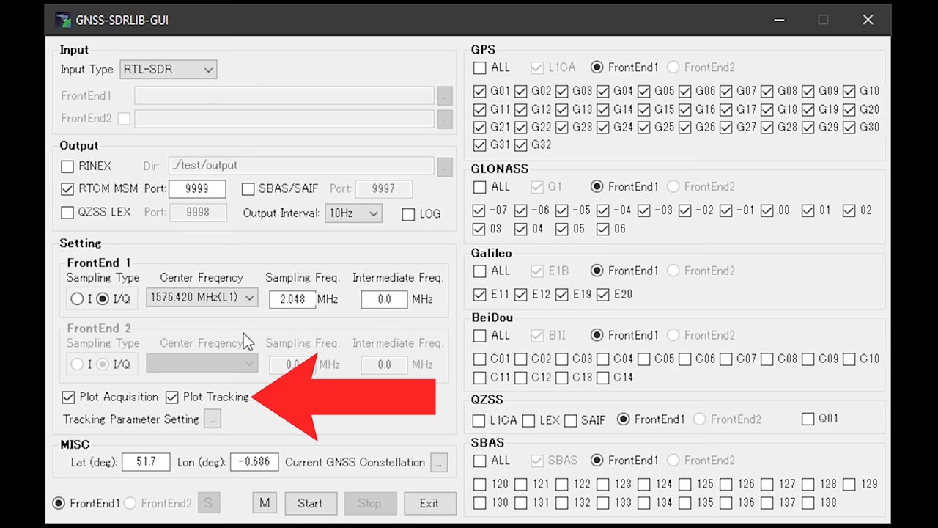
{"action": "left_click", "coordinate": [67, 395]}
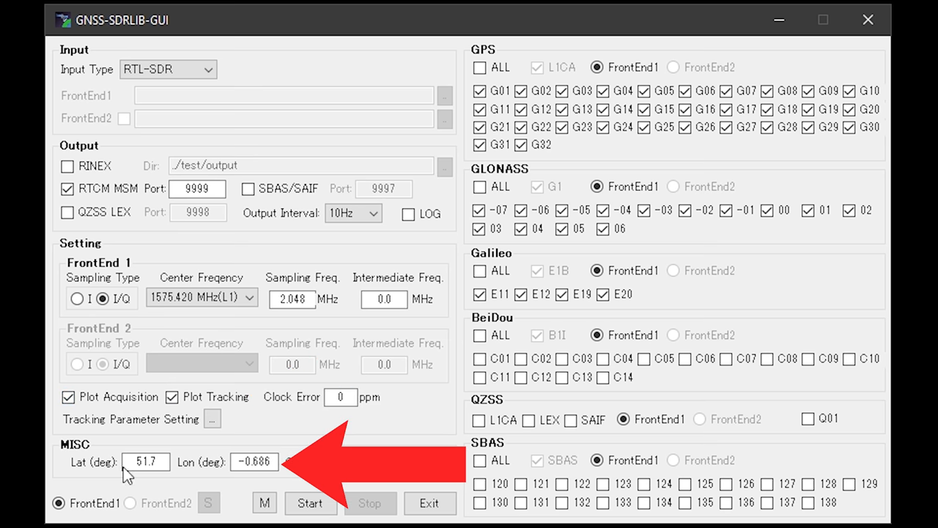
{"action": "mouse_move", "coordinate": [446, 105]}
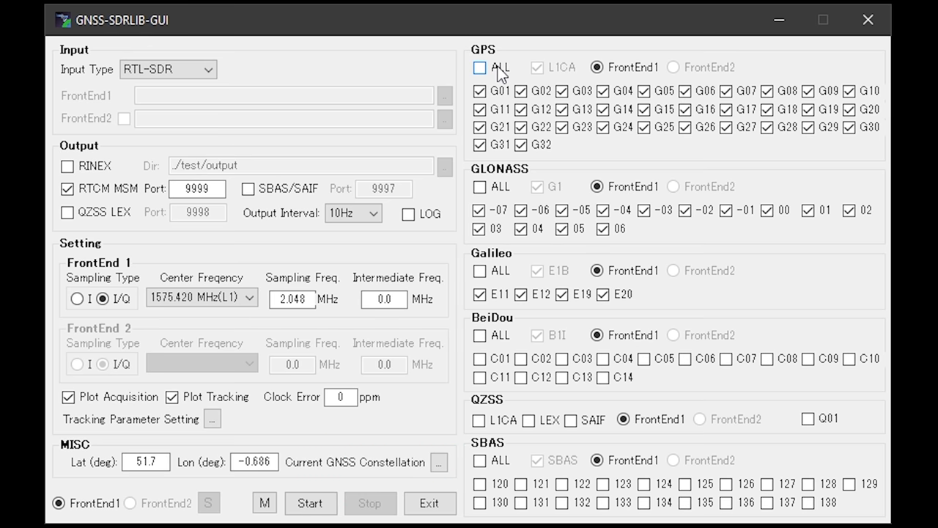
Tick the ALL satellite checkboxes for GPS, GLONASS and Galileo.
{"action": "left_click", "coordinate": [479, 67]}
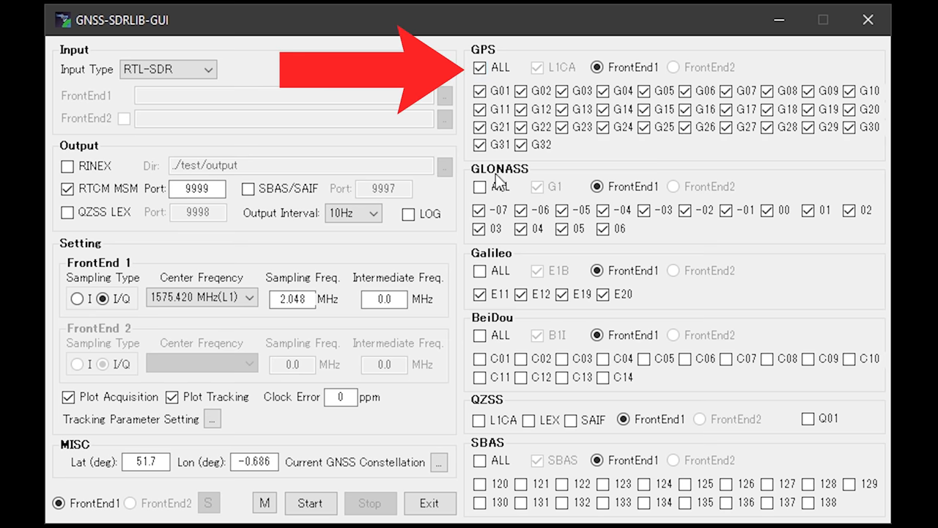
{"action": "left_click", "coordinate": [480, 185]}
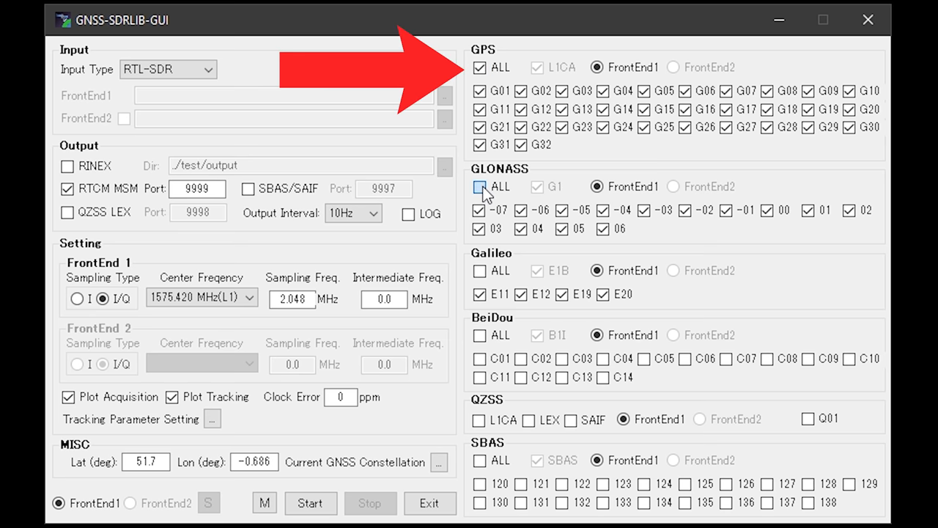
{"action": "left_click", "coordinate": [481, 186]}
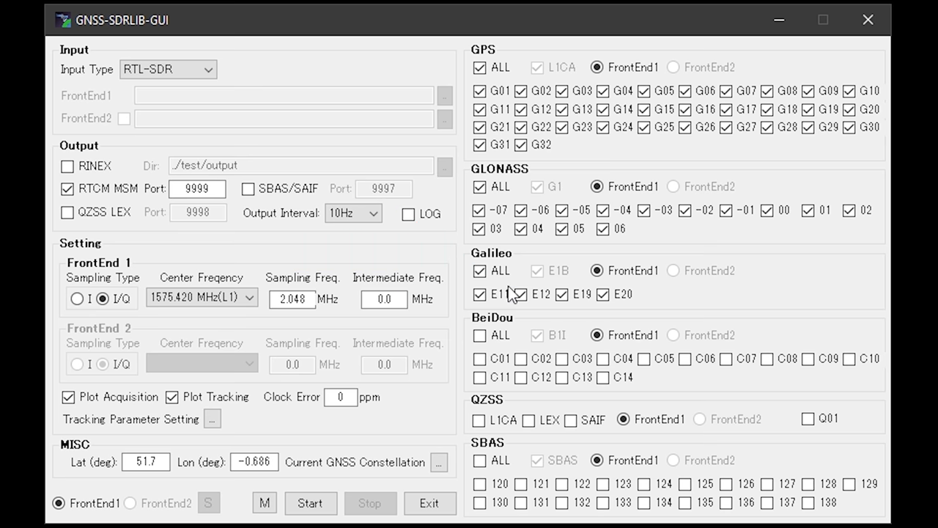
{"action": "mouse_move", "coordinate": [525, 286]}
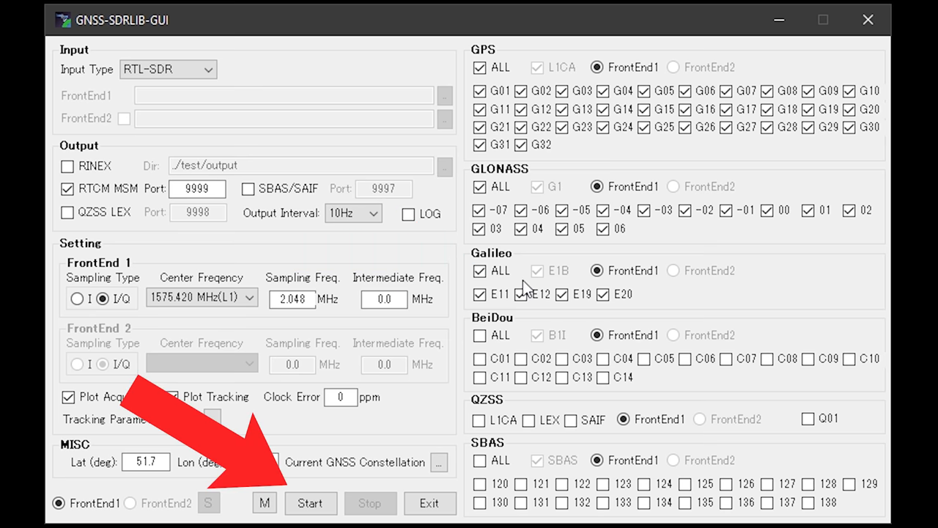
Start the software receiver so the monitor reports 'Waiting for connection'.
{"action": "left_click", "coordinate": [311, 503]}
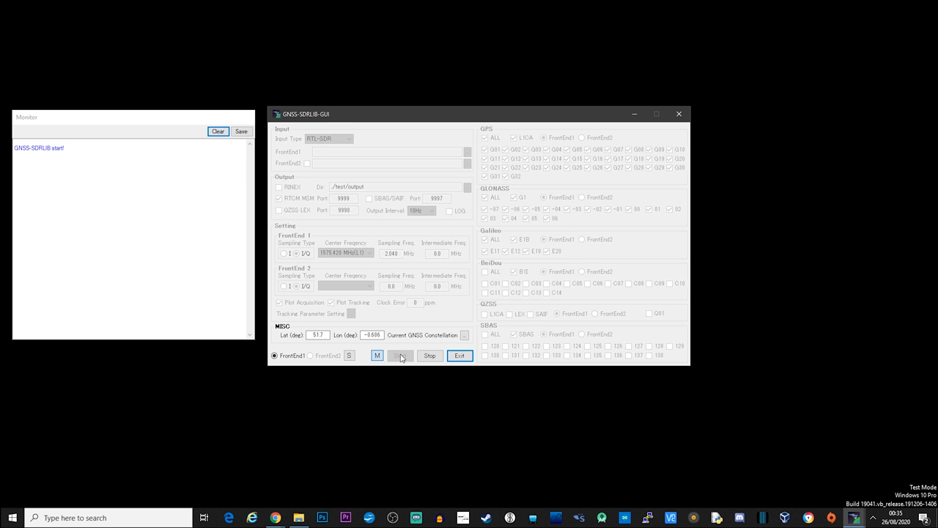
{"action": "left_click", "coordinate": [377, 357]}
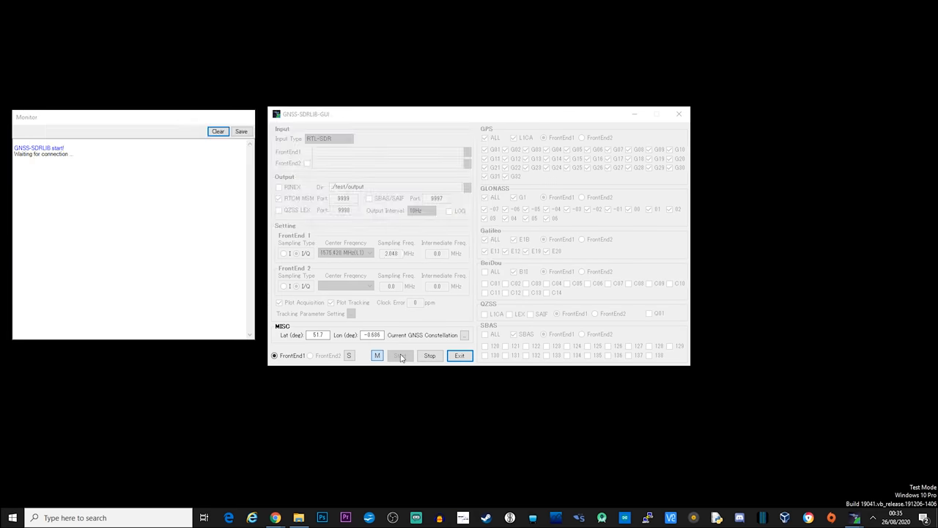
{"action": "left_click", "coordinate": [377, 356]}
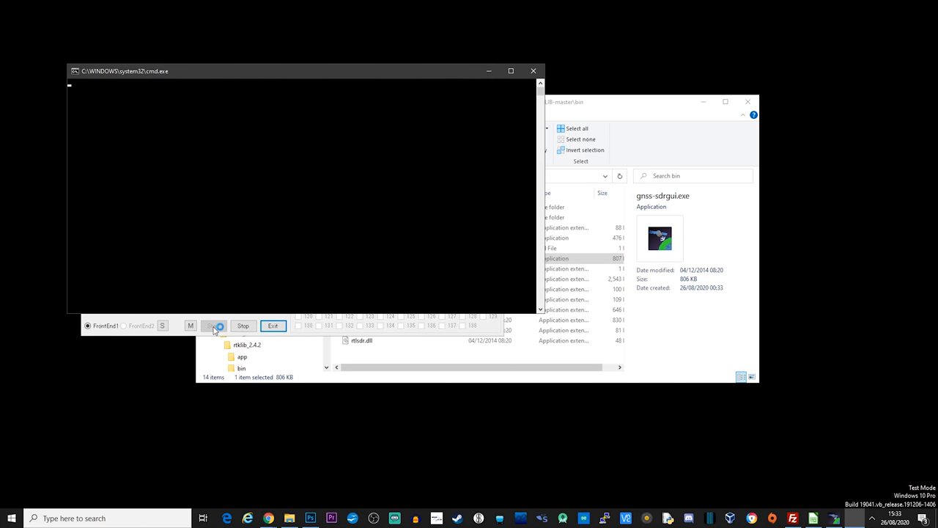
Bring the receiver window forward and start it so acquisition and tracking plots appear.
{"action": "left_click", "coordinate": [219, 326]}
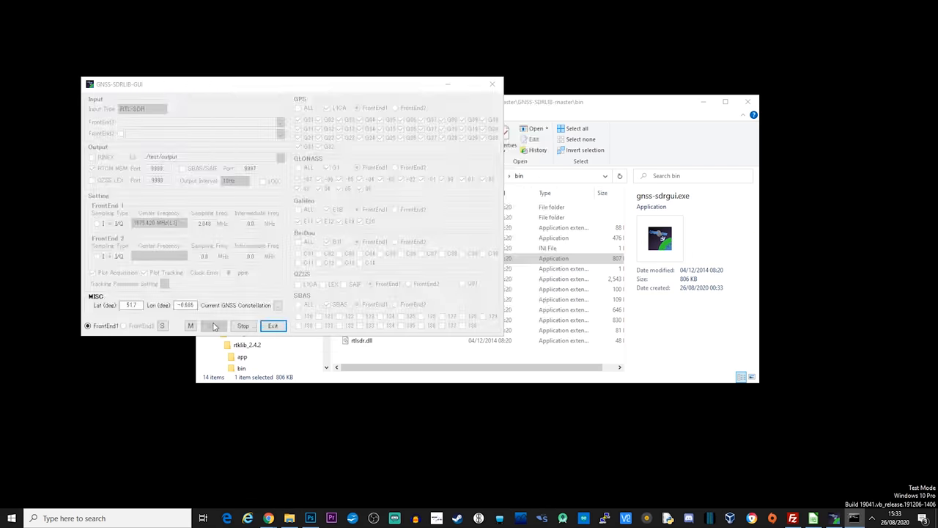
{"action": "left_click", "coordinate": [217, 325]}
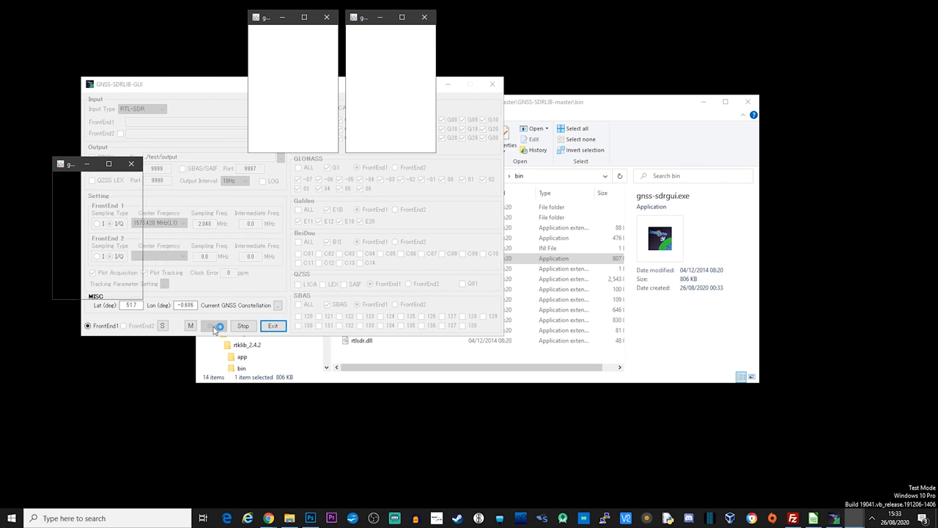
{"action": "left_click", "coordinate": [214, 326]}
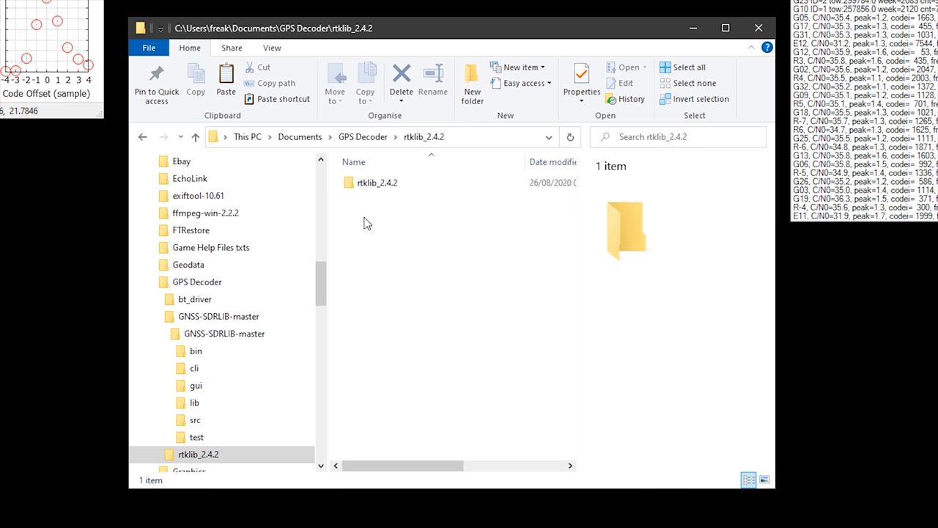
Launch rtknavi.exe from the rtklib_2.4.2 bin folder.
{"action": "double_click", "coordinate": [377, 182]}
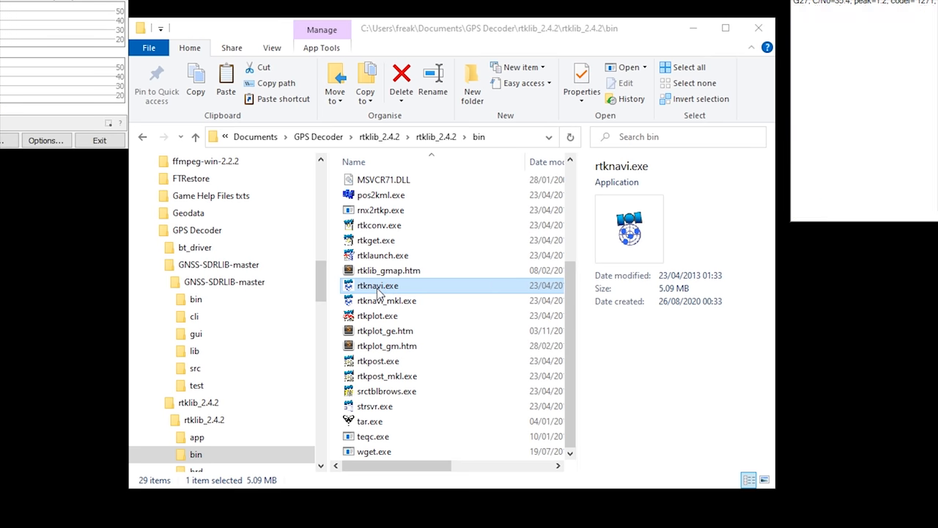
{"action": "double_click", "coordinate": [378, 285]}
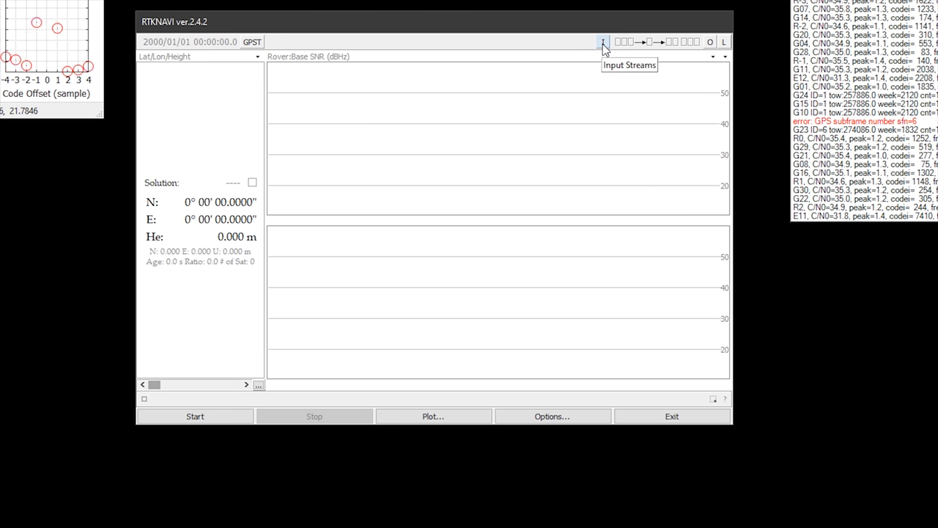
Enable the rover input stream as a TCP client connecting to localhost port 9999.
{"action": "left_click", "coordinate": [604, 41]}
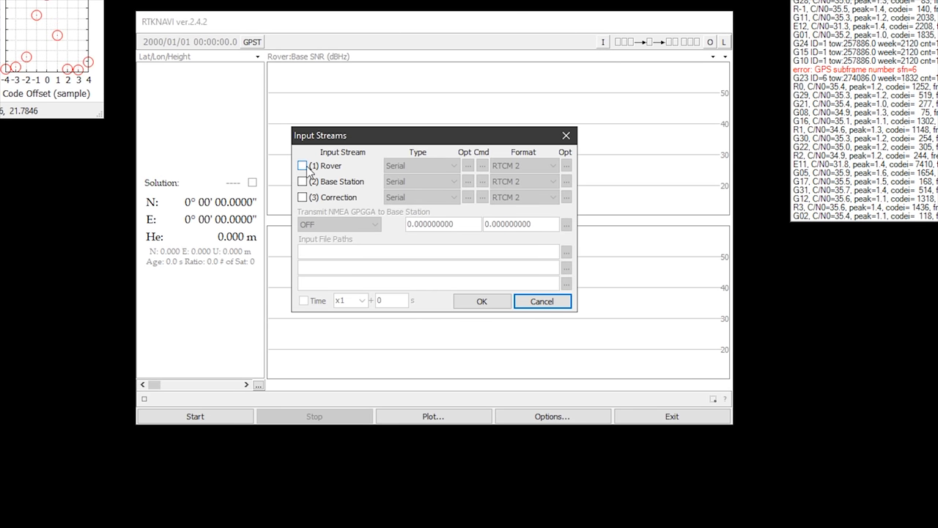
{"action": "left_click", "coordinate": [302, 164]}
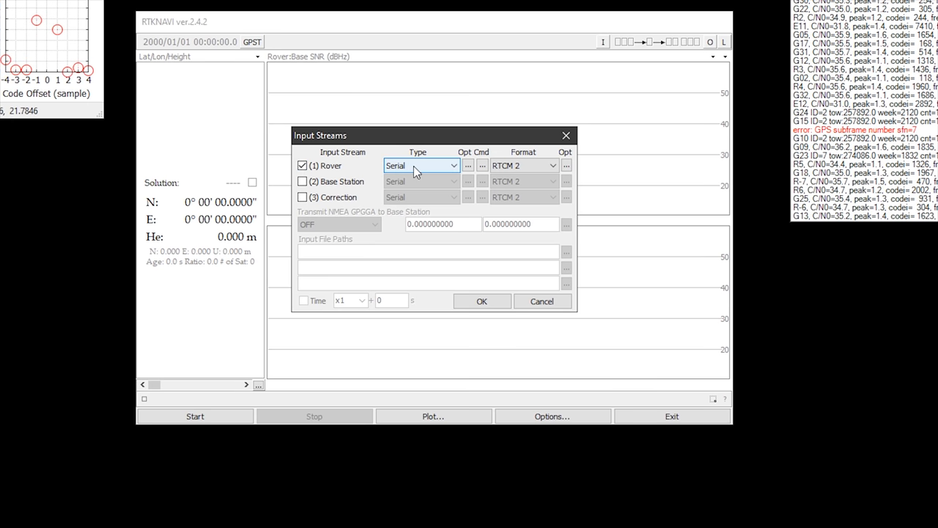
{"action": "left_click", "coordinate": [453, 164]}
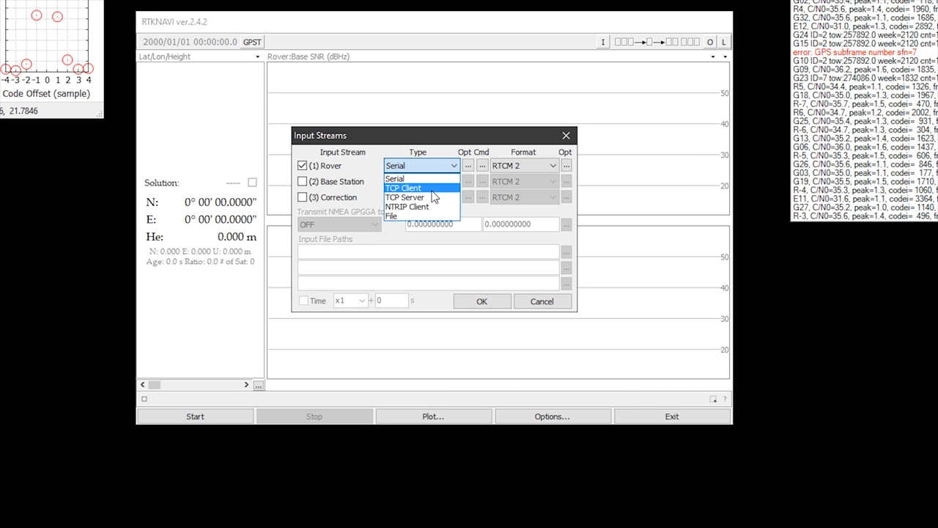
{"action": "left_click", "coordinate": [405, 187]}
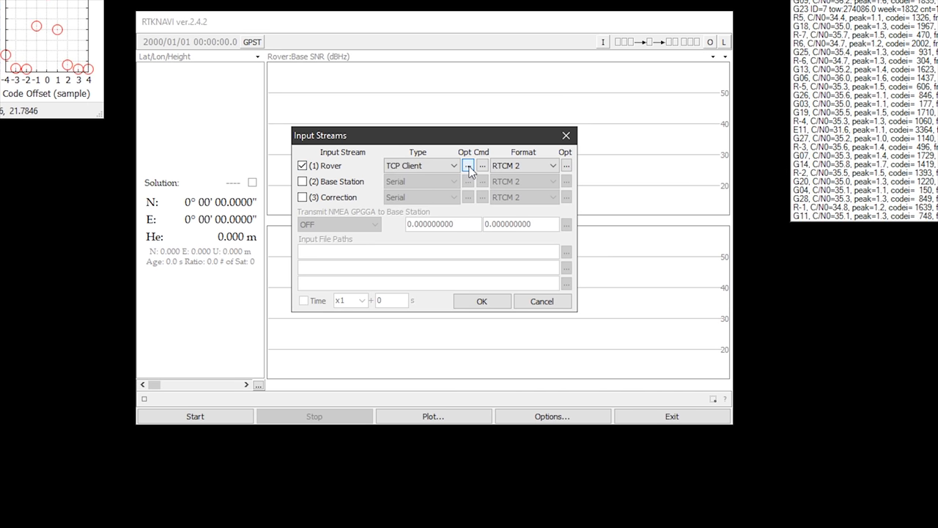
{"action": "left_click", "coordinate": [468, 164]}
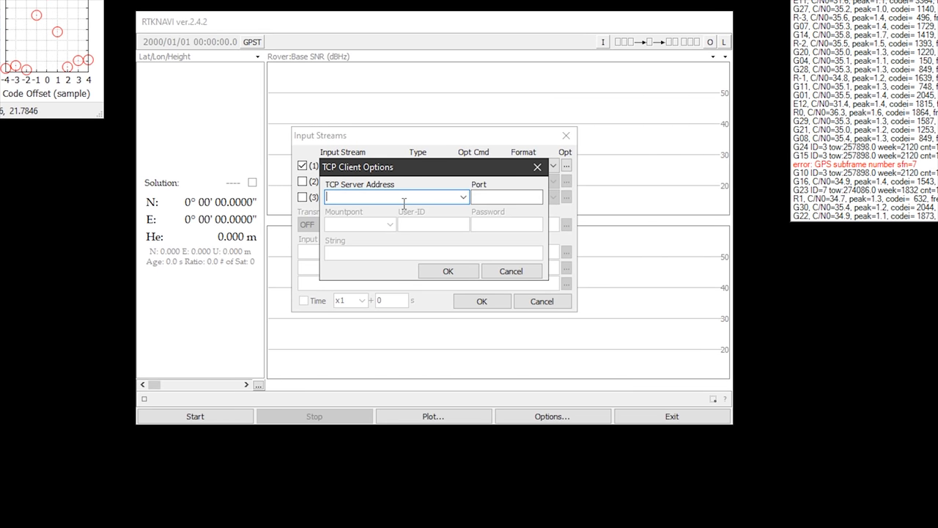
{"action": "type", "text": "localhost"}
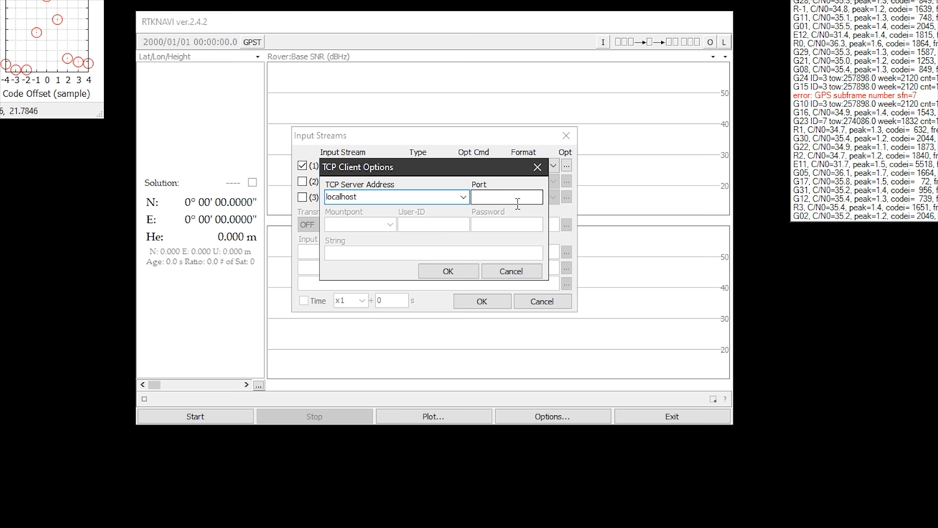
{"action": "type", "text": "9999"}
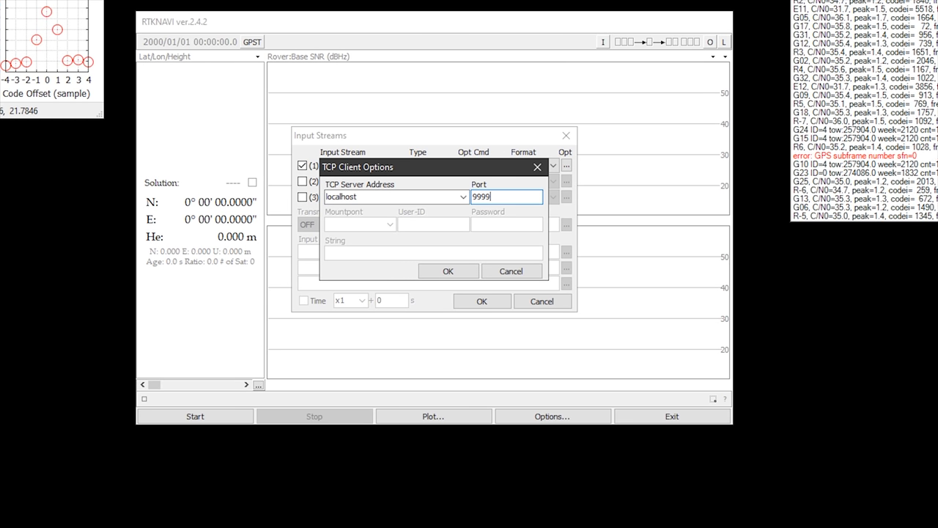
{"action": "left_click", "coordinate": [448, 270]}
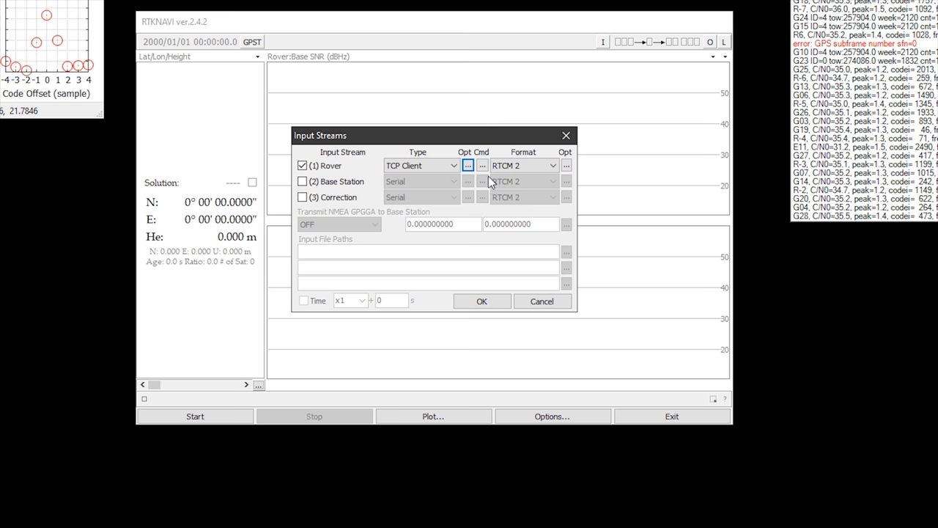
Set the rover data format to RTCM 3 and apply the input stream settings.
{"action": "left_click", "coordinate": [552, 164]}
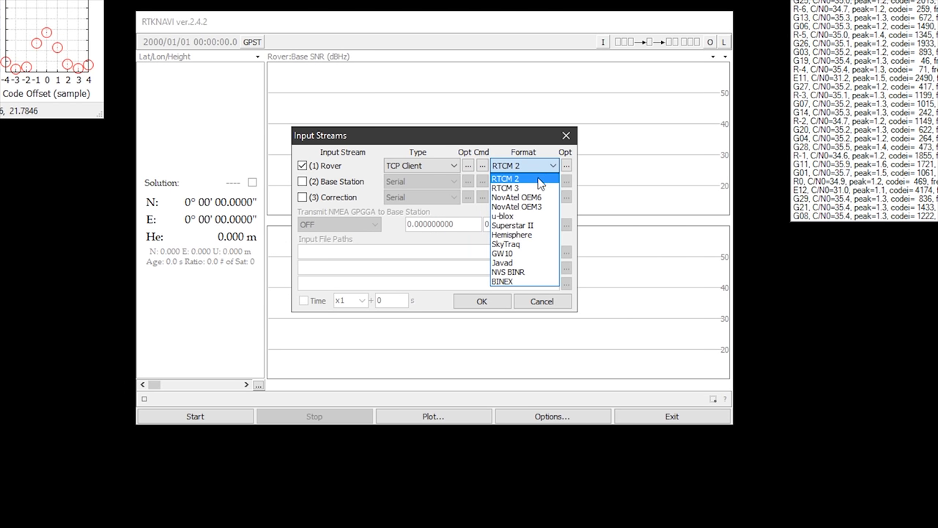
{"action": "left_click", "coordinate": [506, 187]}
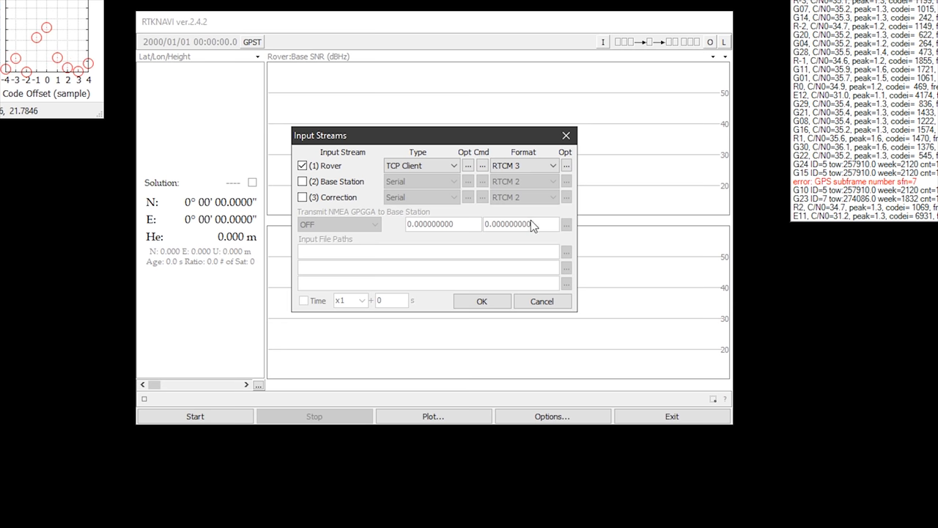
{"action": "left_click", "coordinate": [481, 301]}
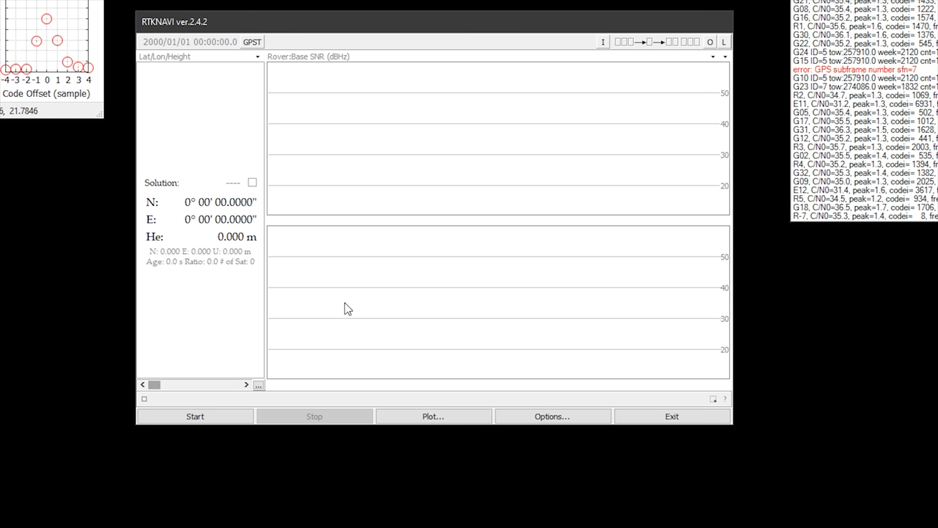
Start processing the rover stream to get a SINGLE fix, and bring up the position plot.
{"action": "left_click", "coordinate": [195, 416]}
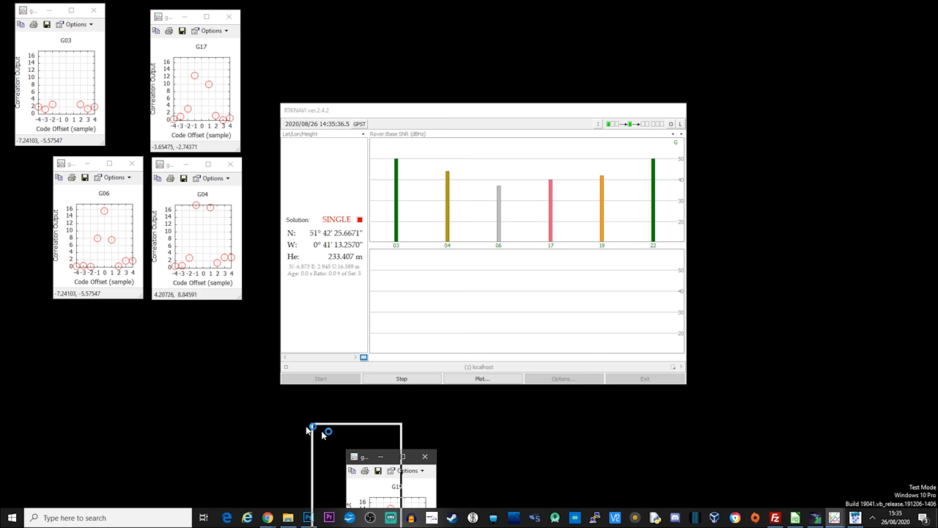
{"action": "left_click", "coordinate": [381, 458]}
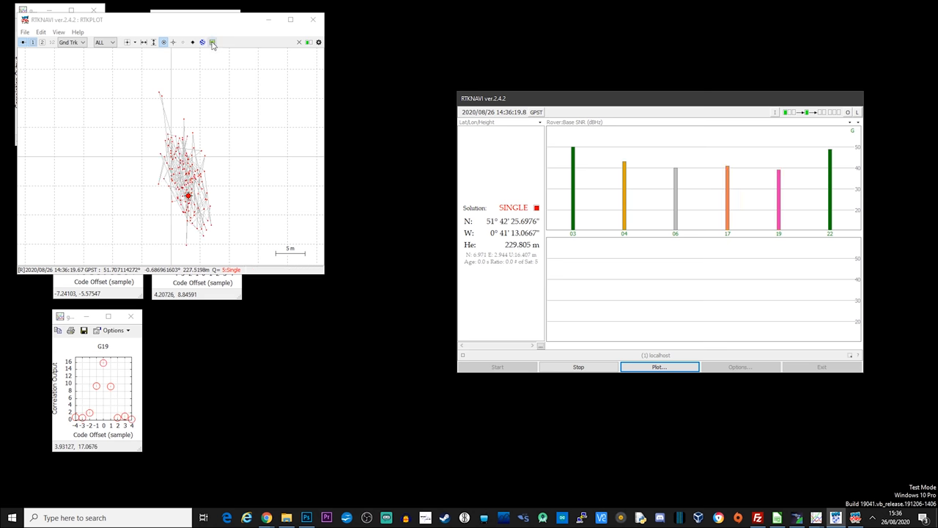
Stop positioning in RTKNAVI, resetting the solution readout and closing the RTKPLOT track.
{"action": "left_click", "coordinate": [212, 41]}
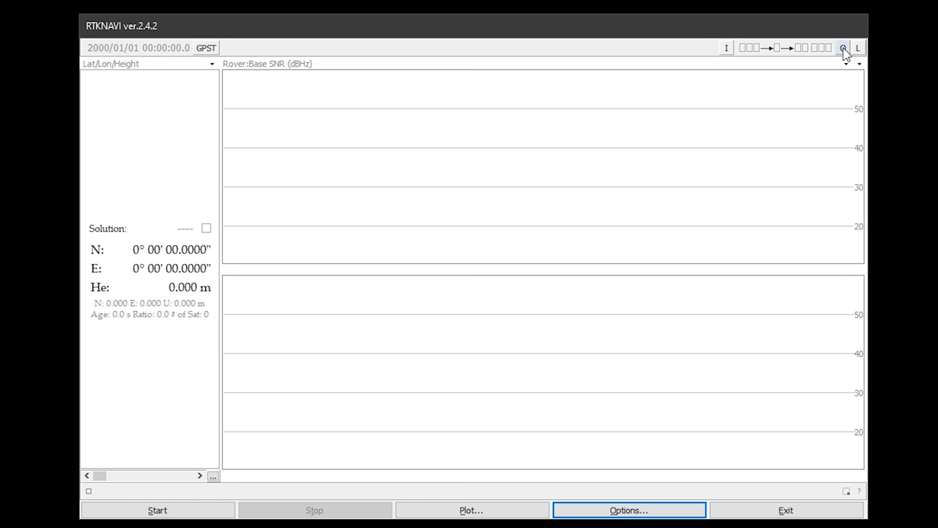
Enable solution output stream 1 with NMEA0183 format in Output Streams.
{"action": "left_click", "coordinate": [842, 47]}
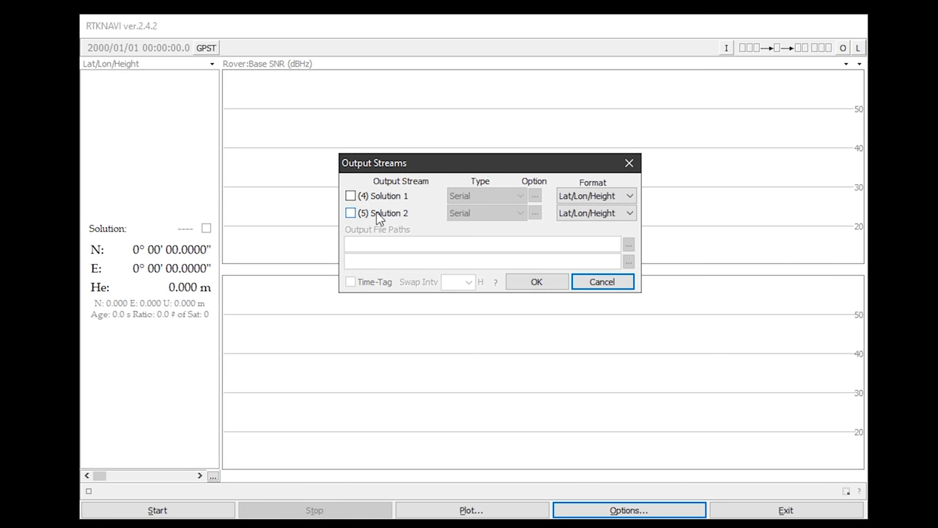
{"action": "left_click", "coordinate": [521, 195]}
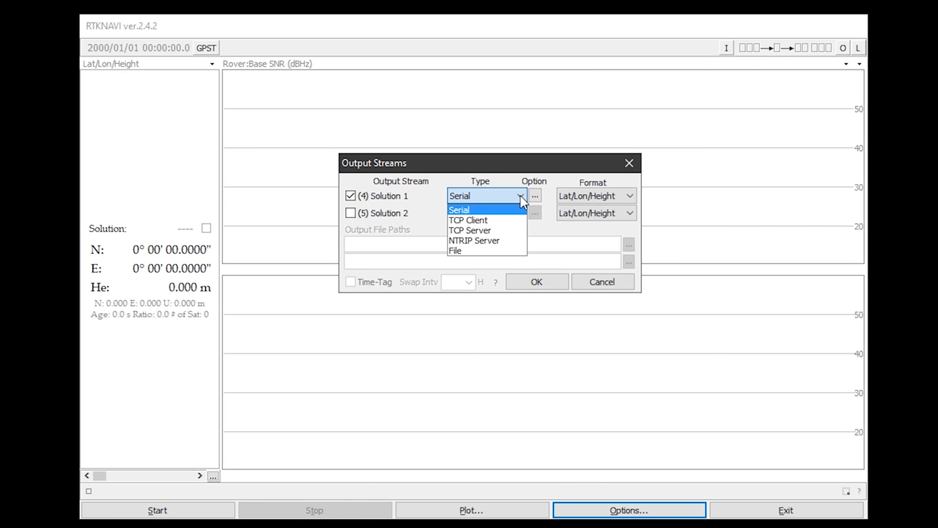
{"action": "mouse_move", "coordinate": [487, 241]}
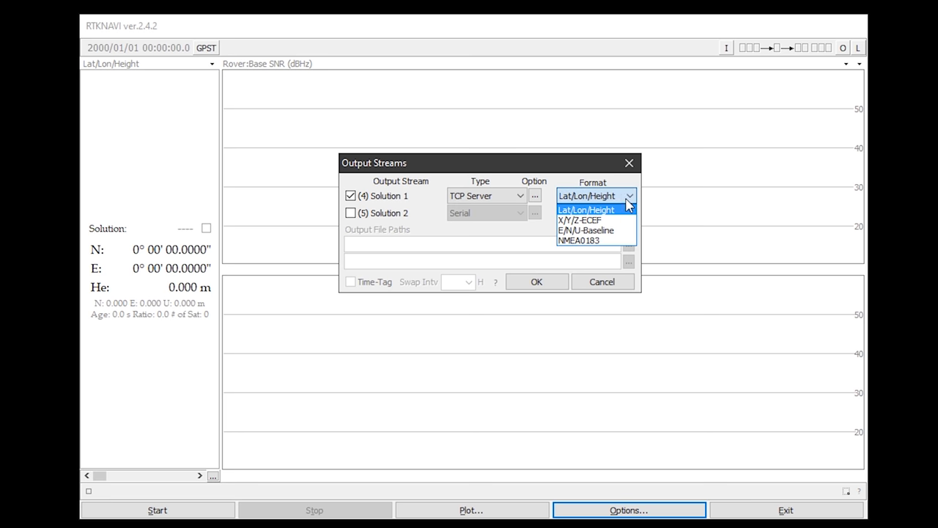
{"action": "mouse_move", "coordinate": [619, 223]}
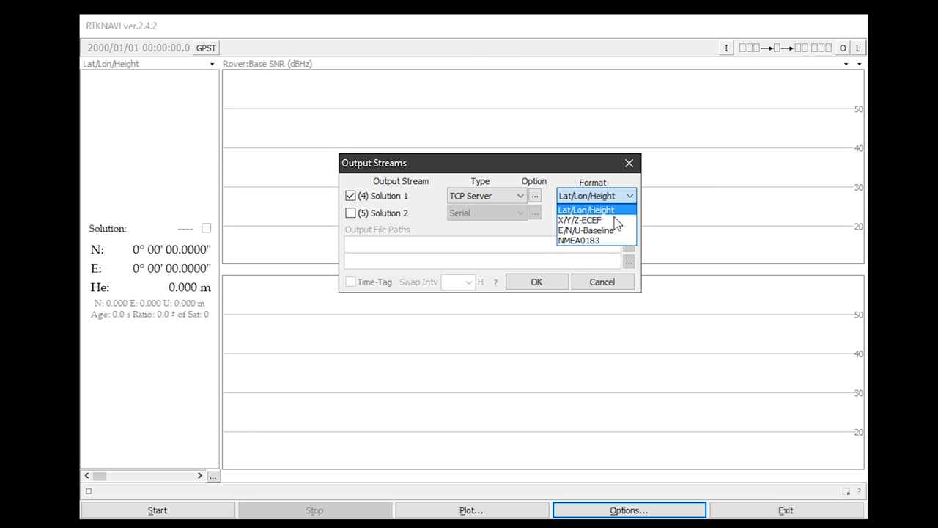
{"action": "left_click", "coordinate": [580, 241]}
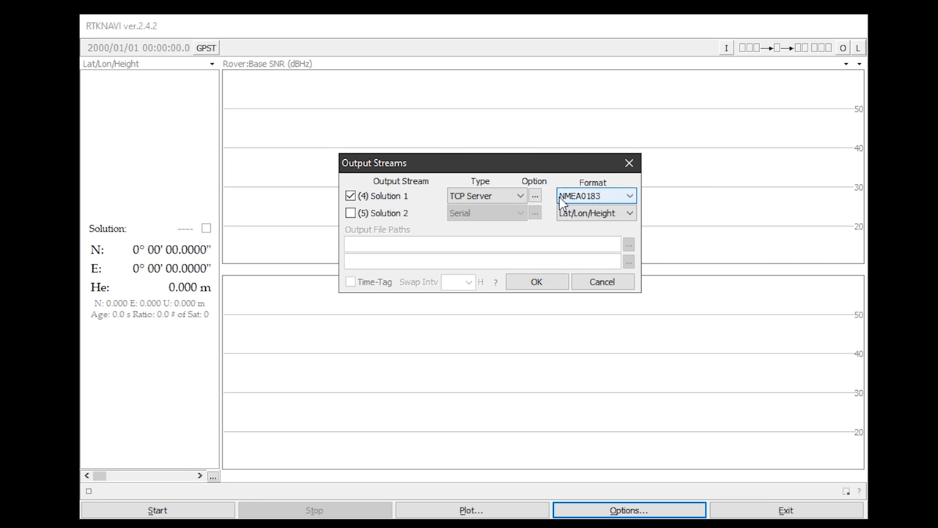
Leave the TCP Server options unchanged and set the output type back to Serial.
{"action": "left_click", "coordinate": [535, 196]}
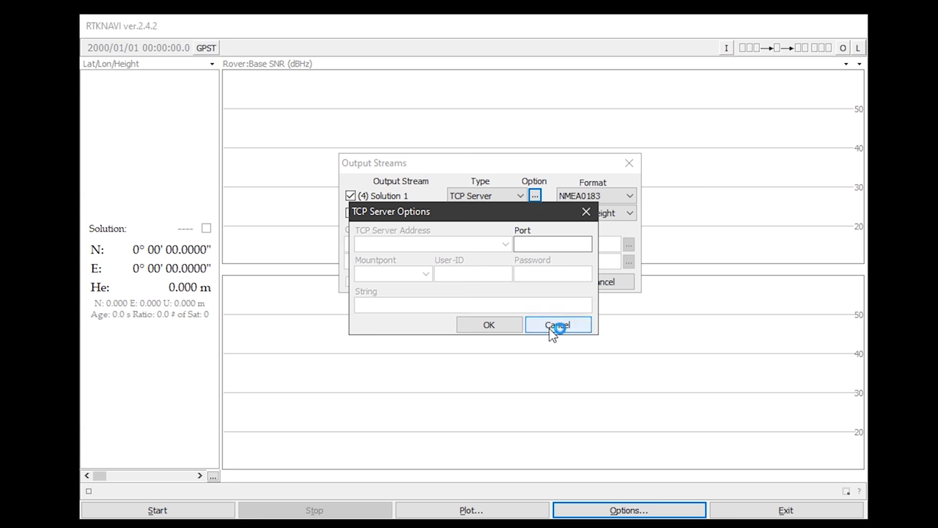
{"action": "left_click", "coordinate": [557, 325]}
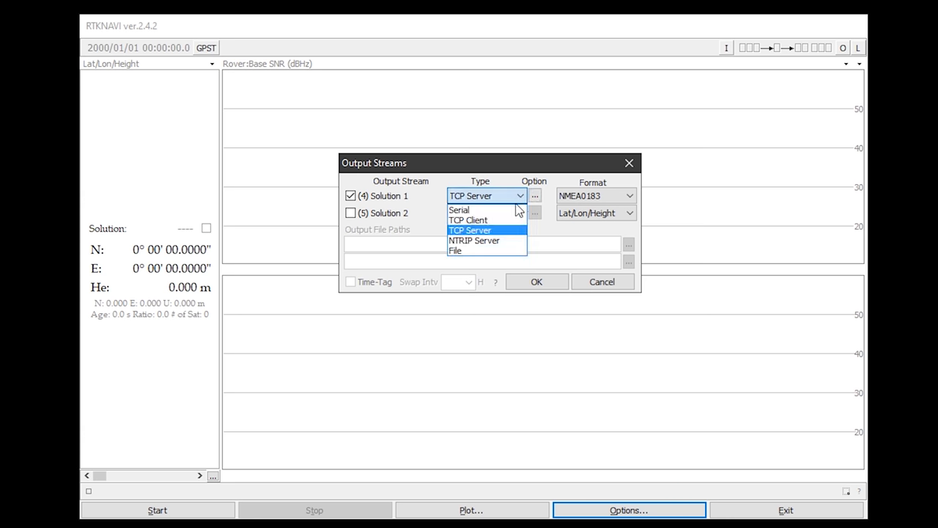
{"action": "mouse_move", "coordinate": [484, 211]}
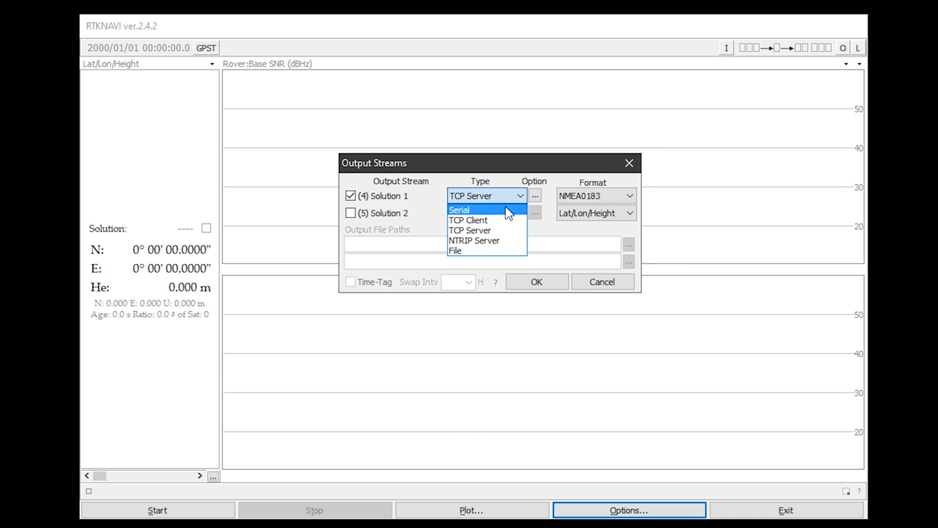
{"action": "left_click", "coordinate": [457, 210]}
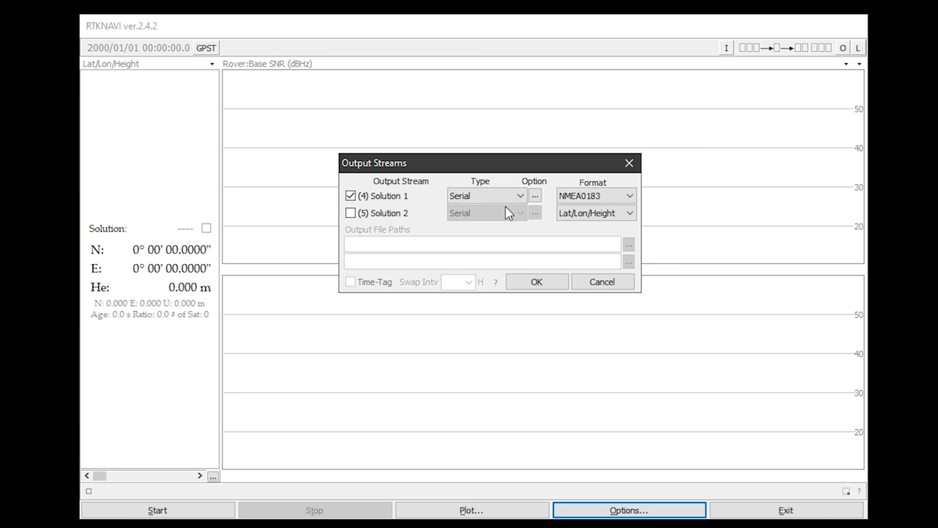